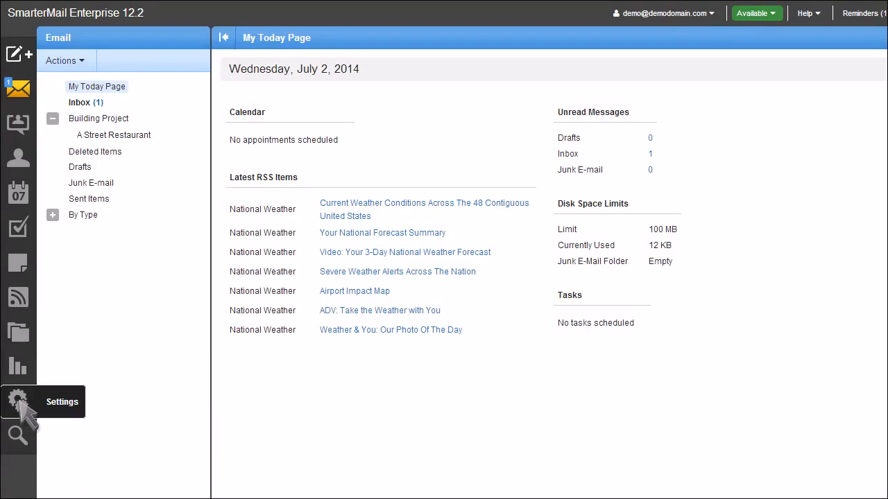
# Open Mailbox Migration under Settings > Advanced Settings.
pyautogui.click(18, 402)
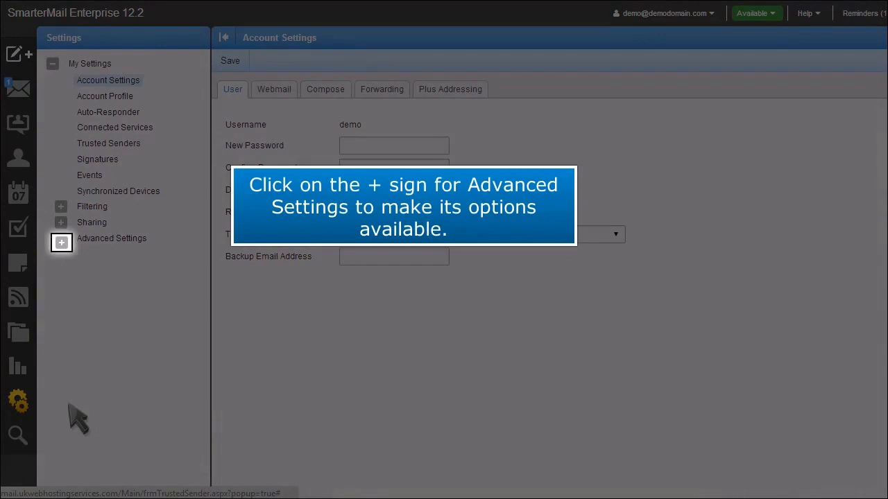
pyautogui.click(61, 239)
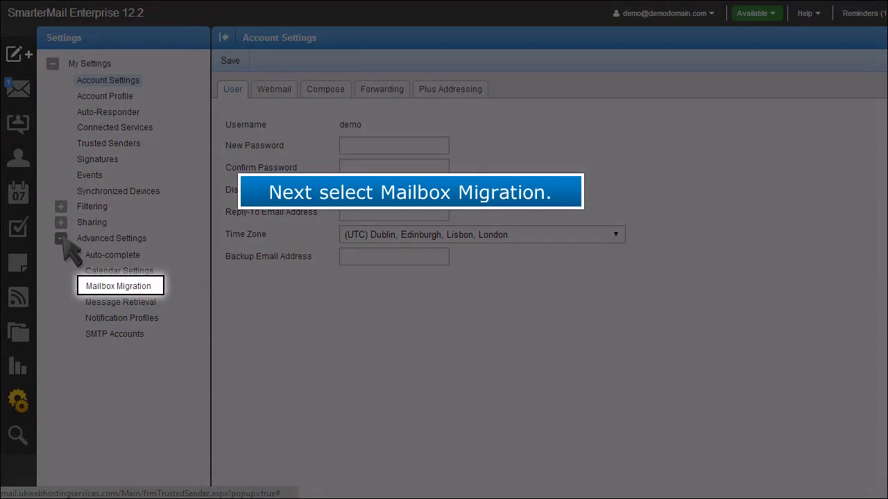
pyautogui.click(118, 286)
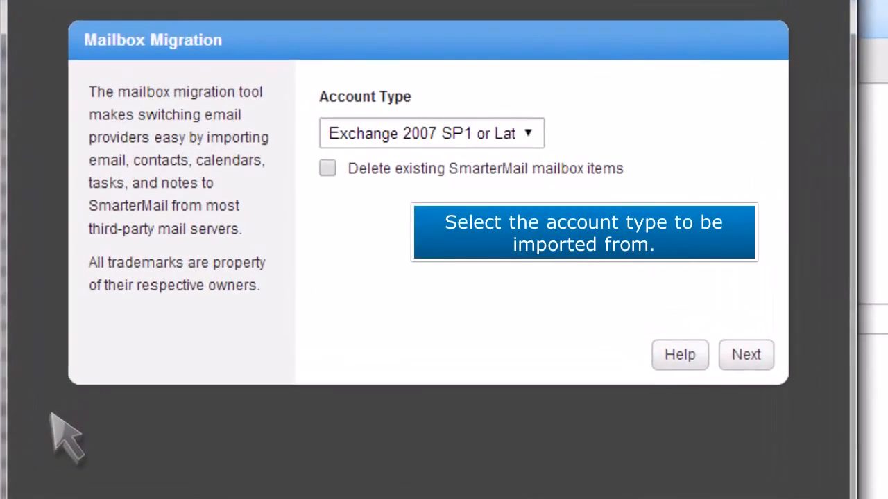
pyautogui.moveTo(500, 187)
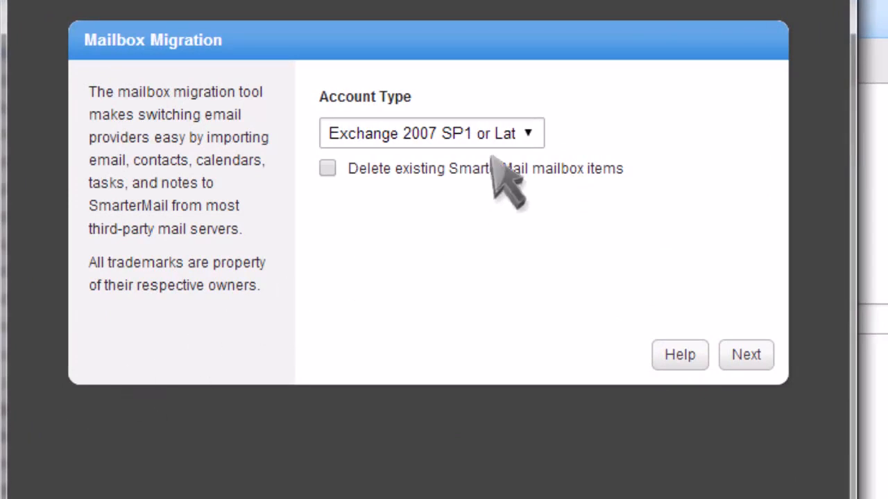
# Select Gmail as the source account type and advance the wizard.
pyautogui.click(431, 134)
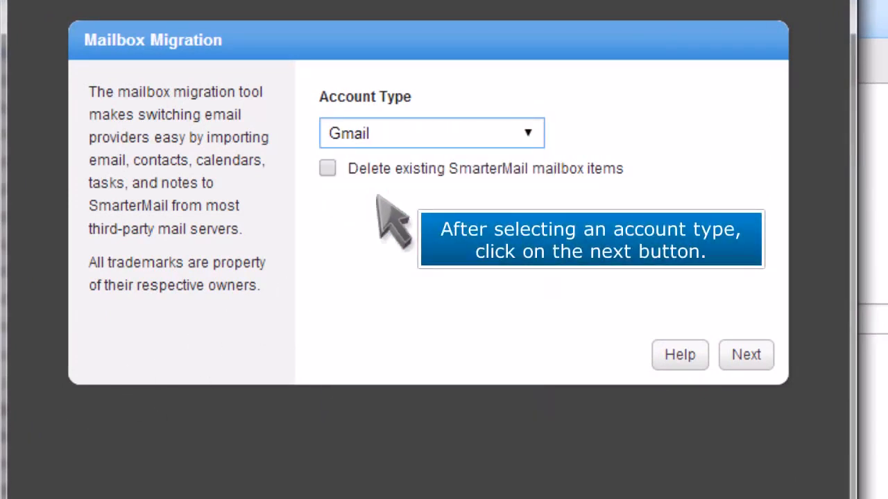
pyautogui.moveTo(680, 354)
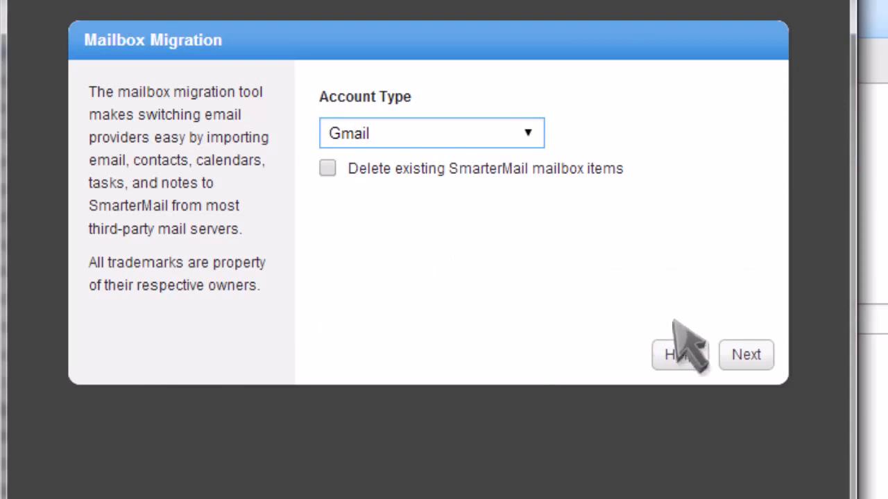
pyautogui.click(746, 355)
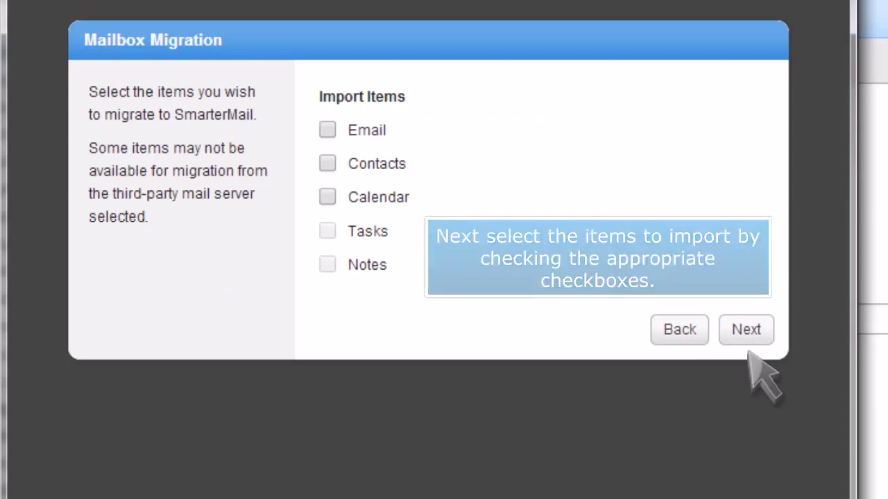
# Mark Email and Contacts as import items and advance to account settings.
pyautogui.click(327, 130)
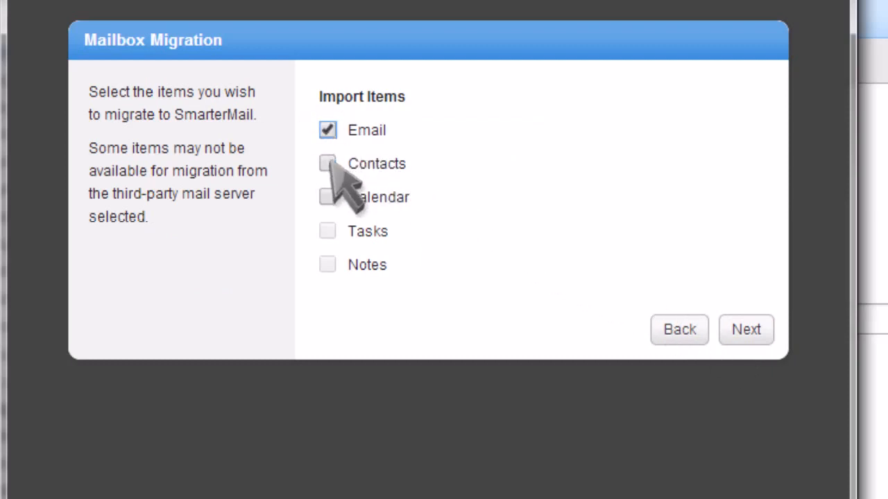
pyautogui.click(327, 163)
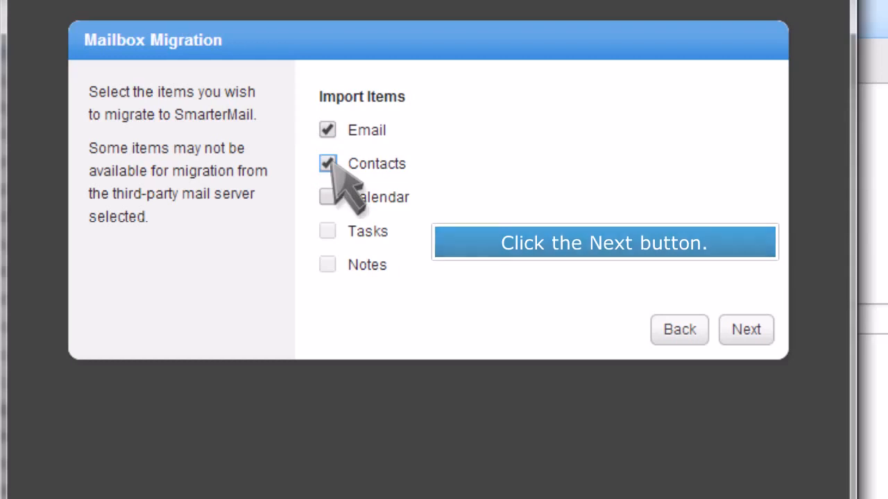
pyautogui.click(746, 329)
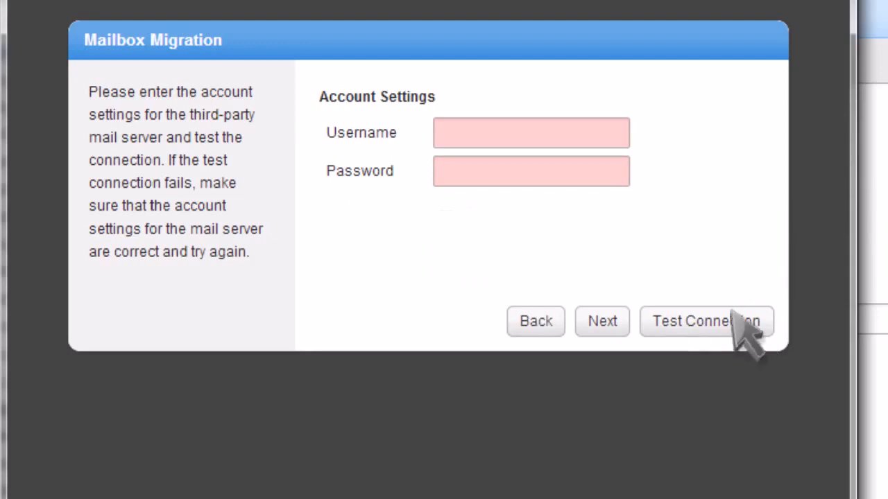
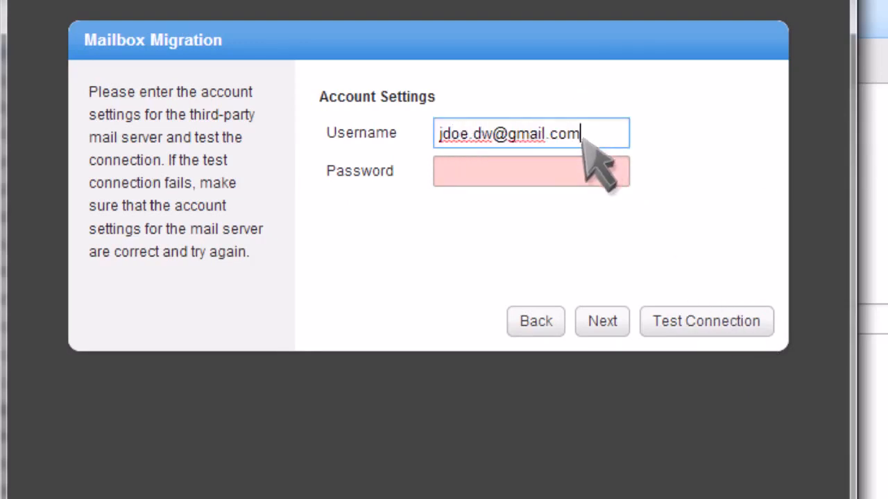
pyautogui.write('••••••••')
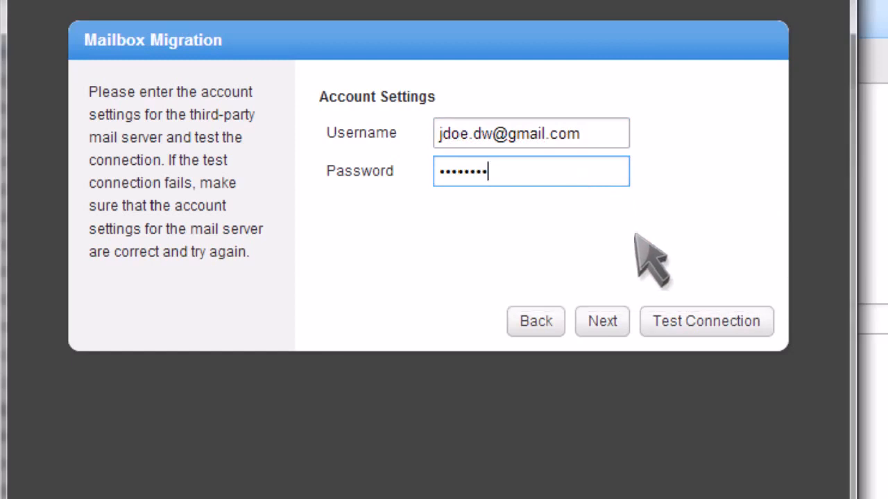
pyautogui.click(706, 321)
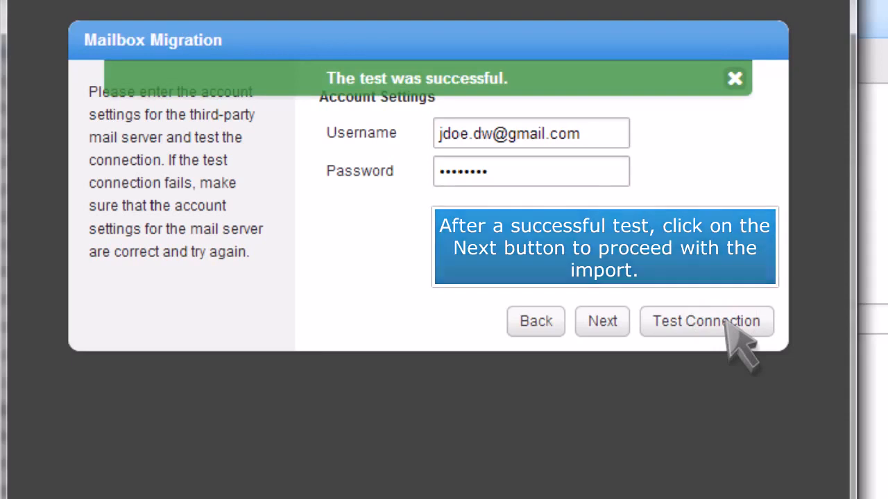
pyautogui.click(601, 321)
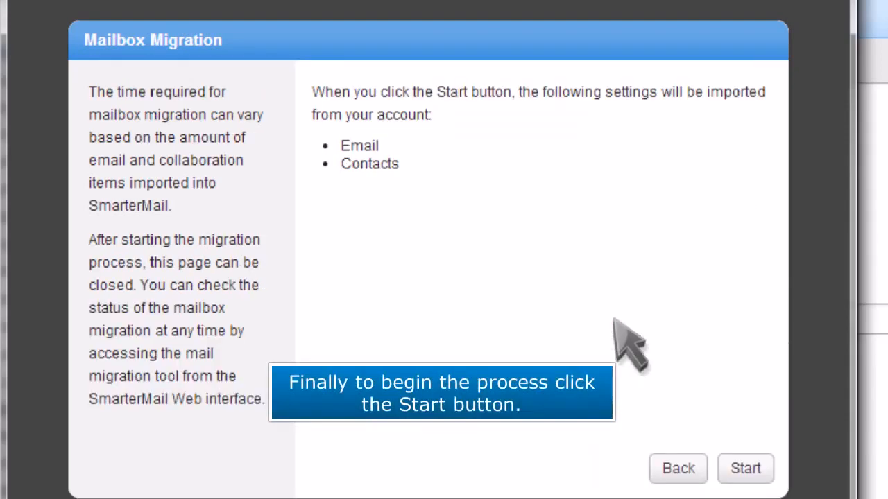
# Start the Email and Contacts import and close the Mailbox Migration window.
pyautogui.click(745, 468)
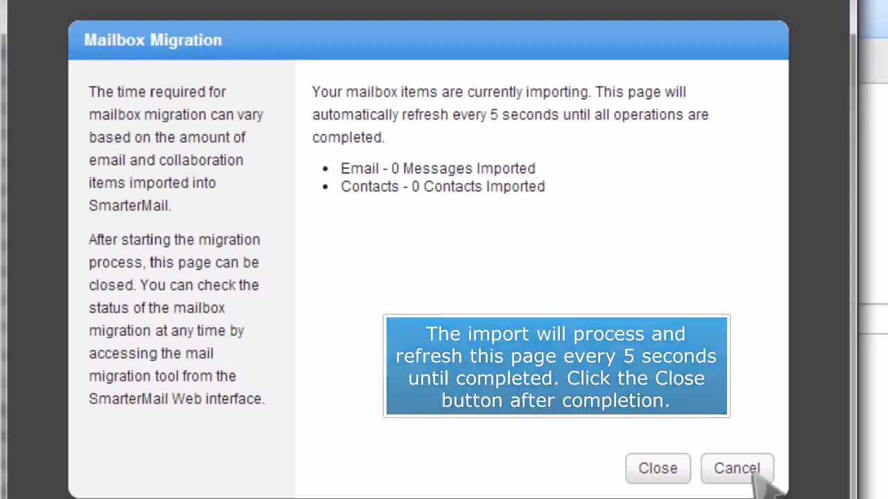
pyautogui.click(657, 468)
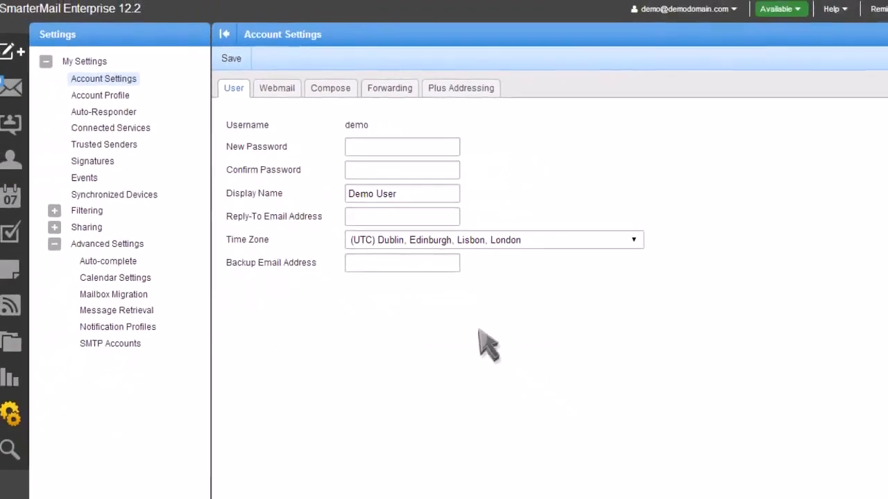